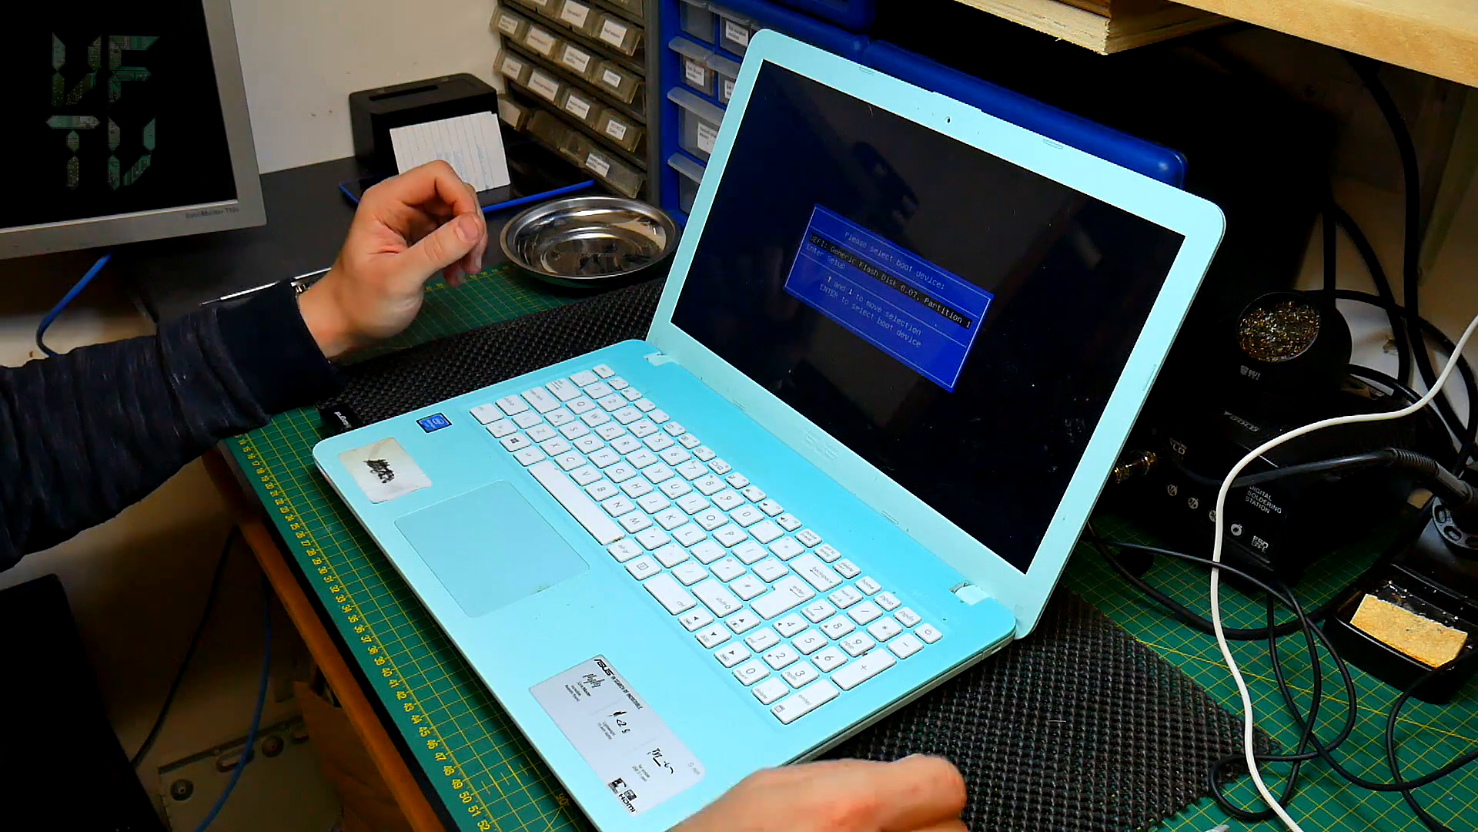
Step: Confirm the selected UEFI flash drive partition as the boot device to start booting
key(enter)
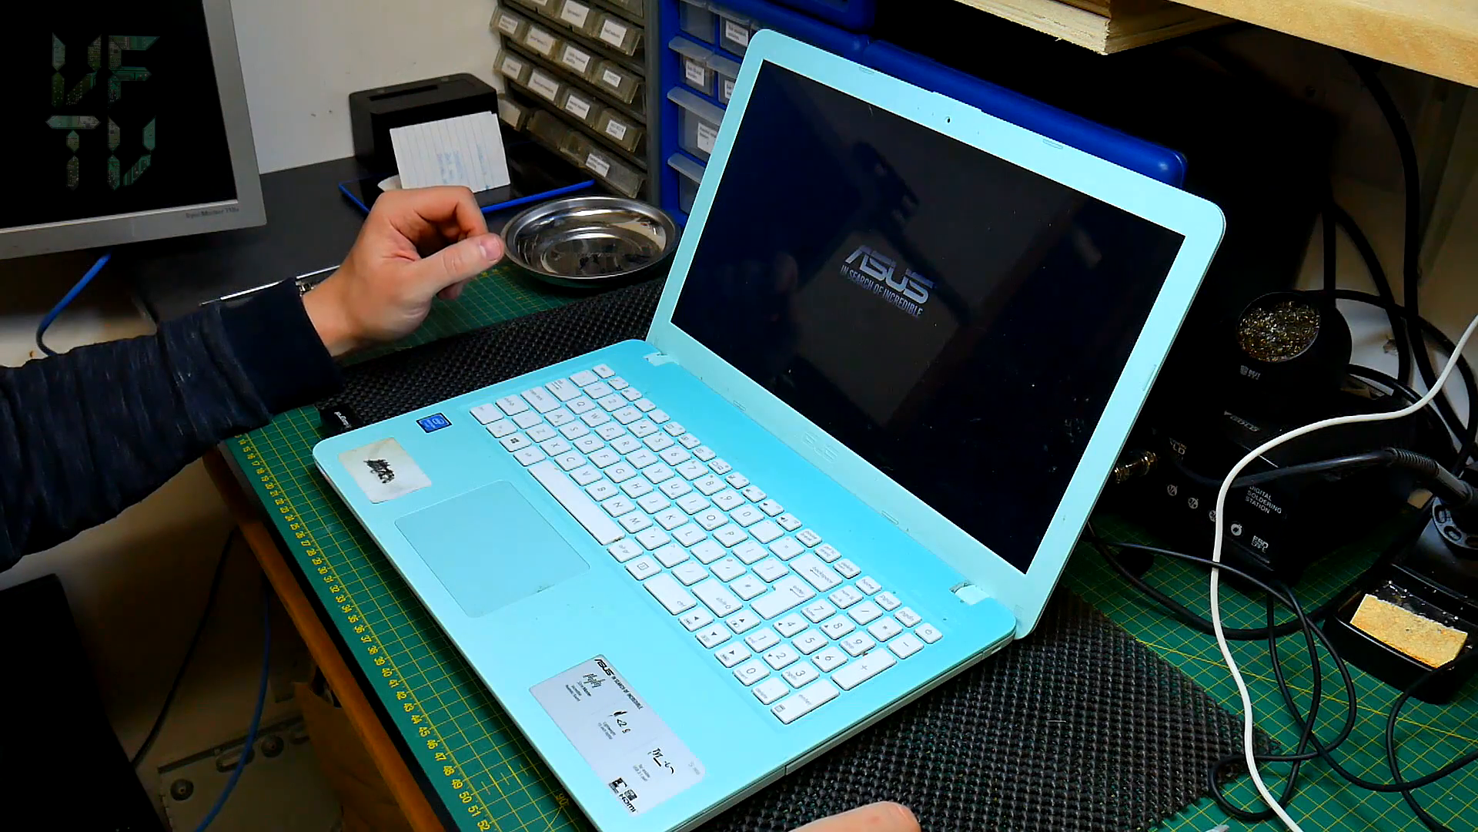